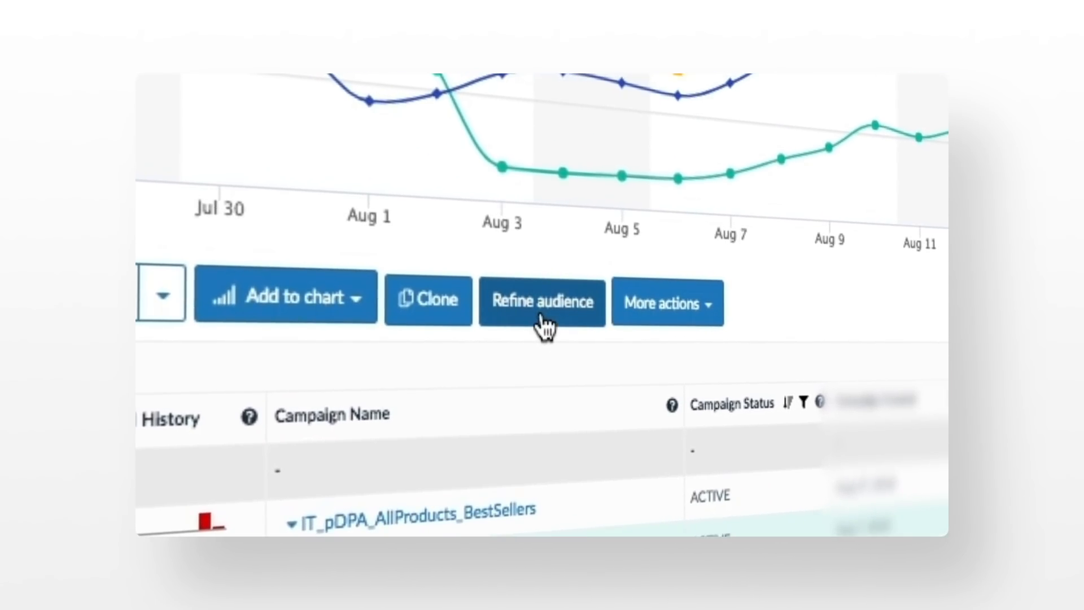
# Step: Open Refine audience and set the clone naming structure to 'original campaign name_Bounce_Excluded'
pyautogui.click(542, 302)
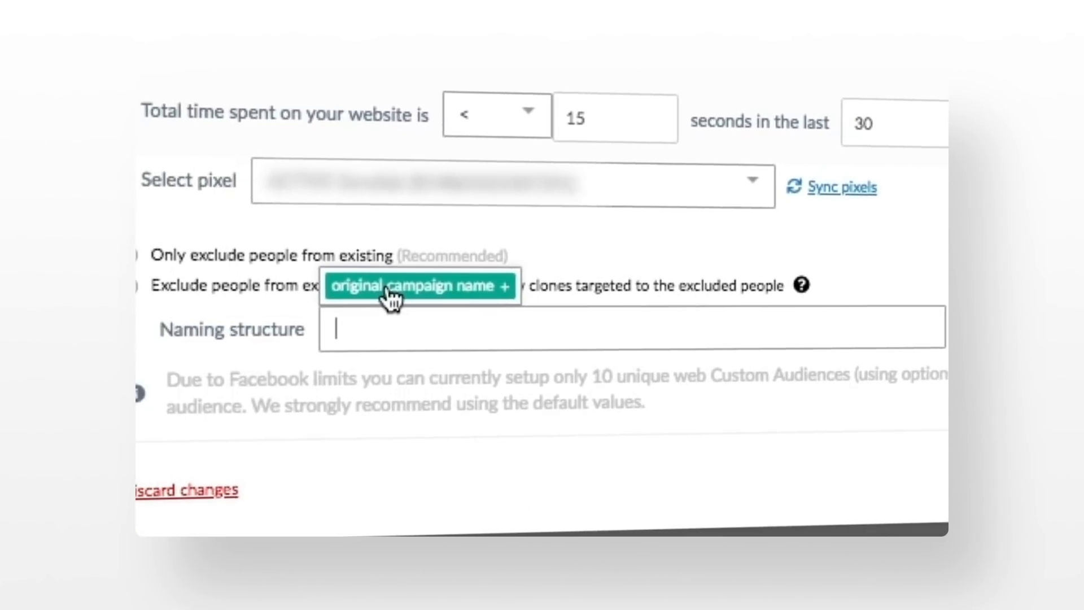
pyautogui.click(419, 286)
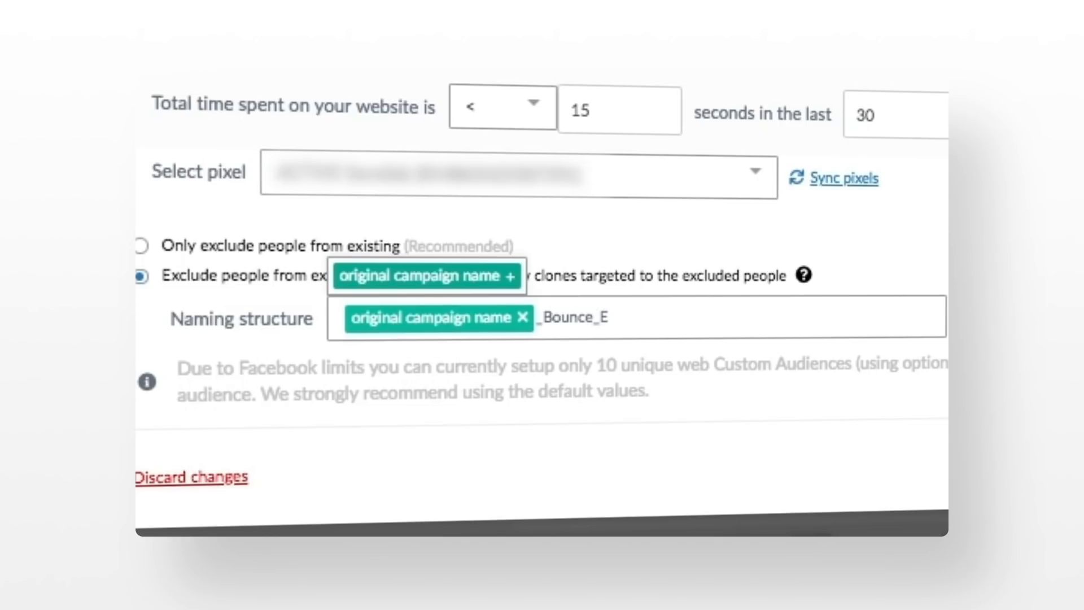
pyautogui.write('xcluded')
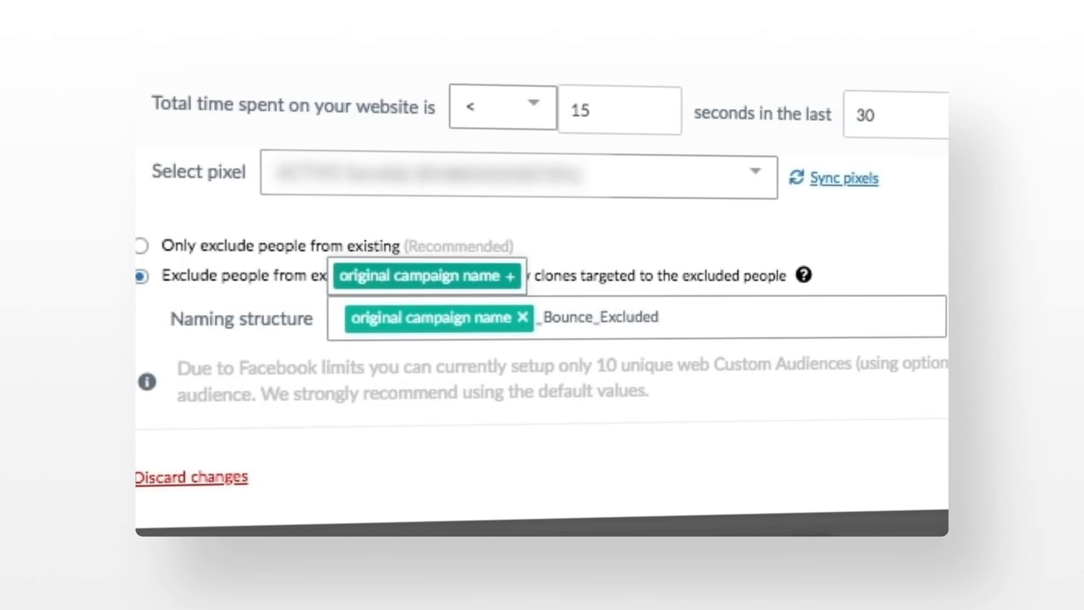